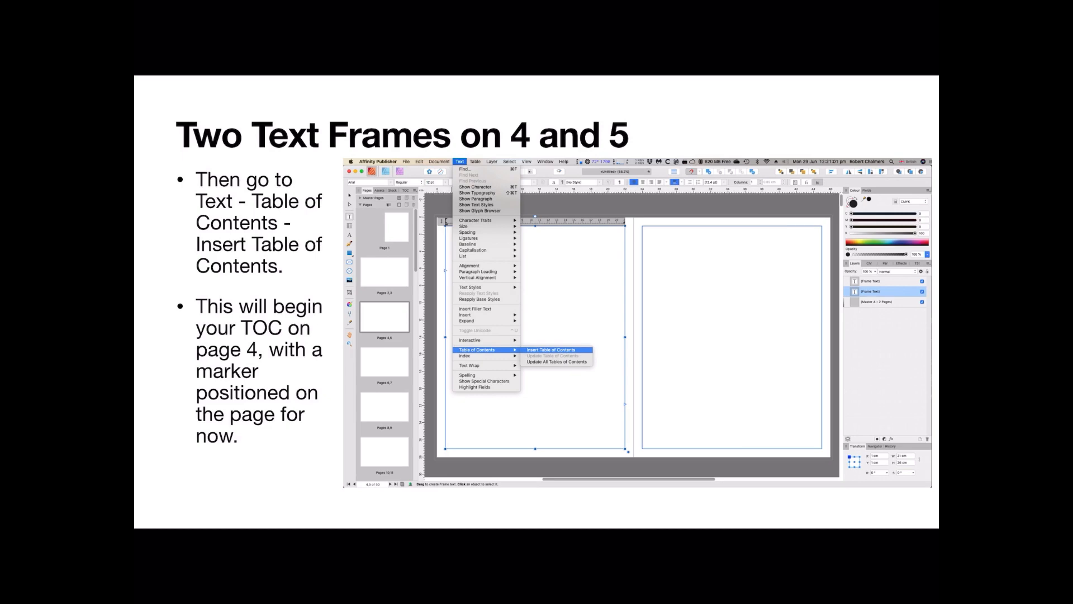
# Step: Insert a table of contents into the selected text frame on page 4
pyautogui.click(547, 350)
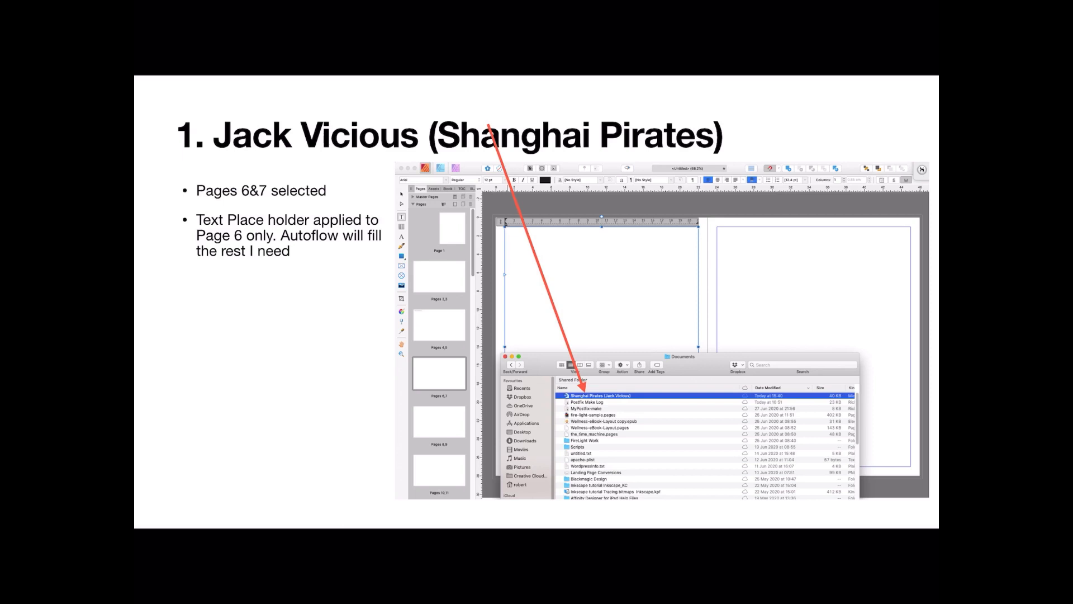
# Step: Move forward to the next spread after placing the Shanghai Pirates story on page 6
pyautogui.press('right')
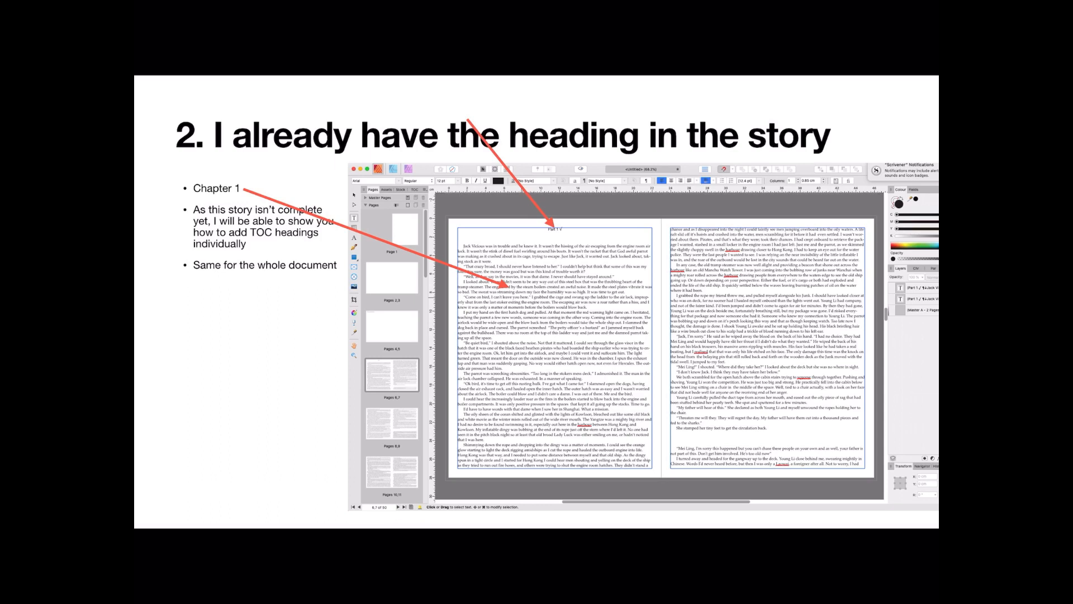
# Step: Advance to the following spread to check the autoflowed story with its Chapter 1 heading
pyautogui.press('right')
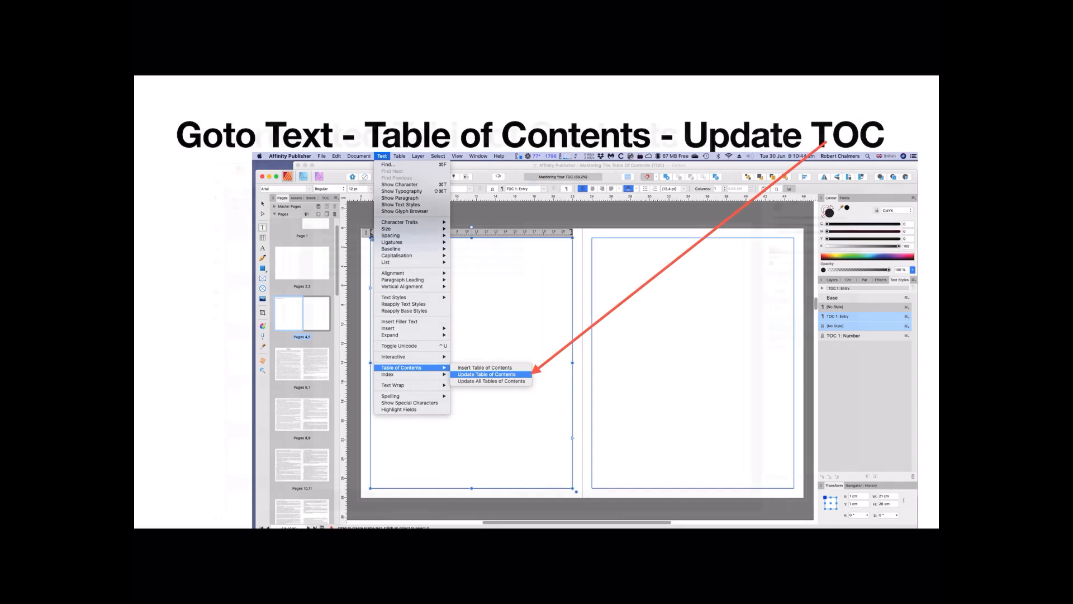
pyautogui.click(487, 373)
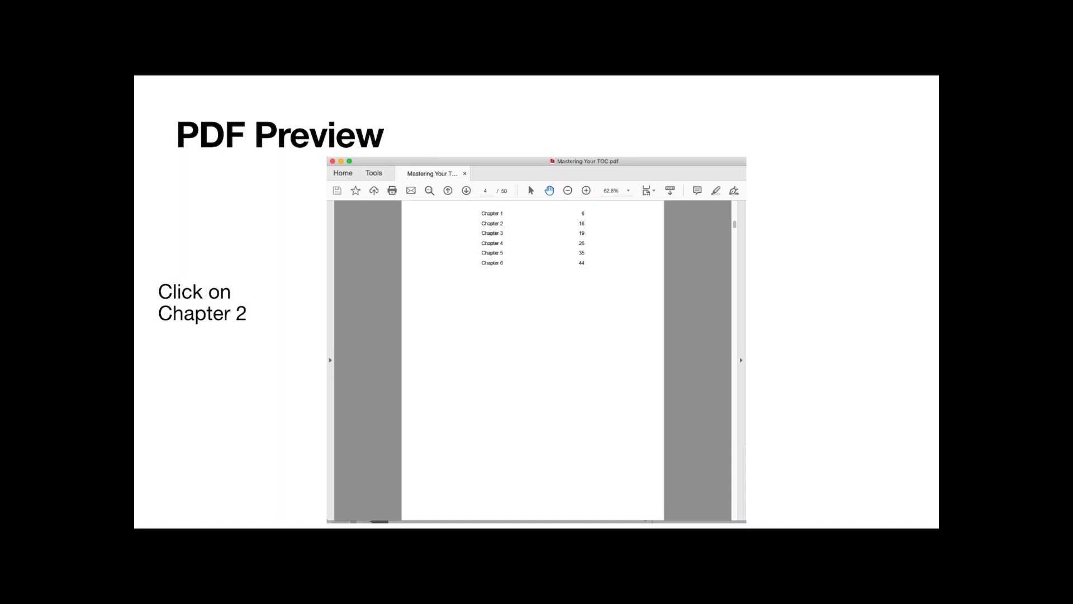
# Step: Follow the Chapter 2 table of contents link to jump to the Chapter 2 page
pyautogui.click(491, 223)
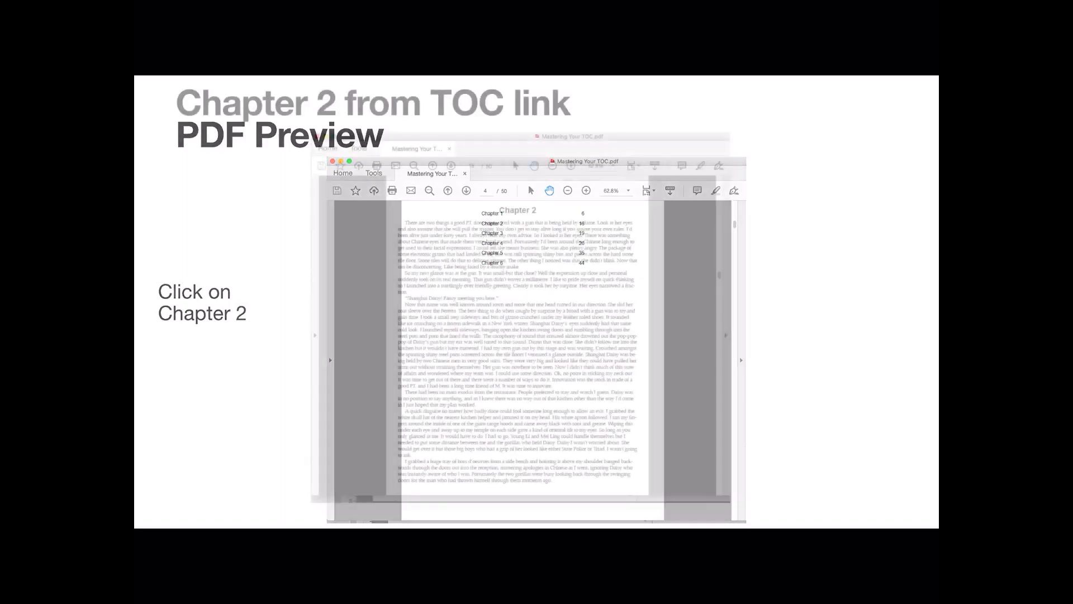
pyautogui.click(491, 232)
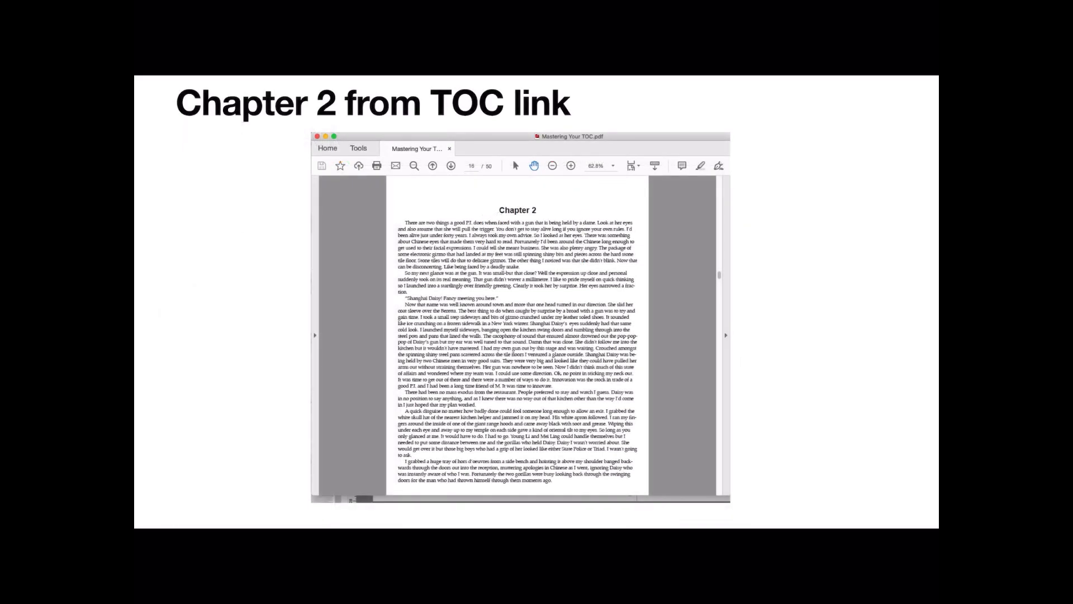